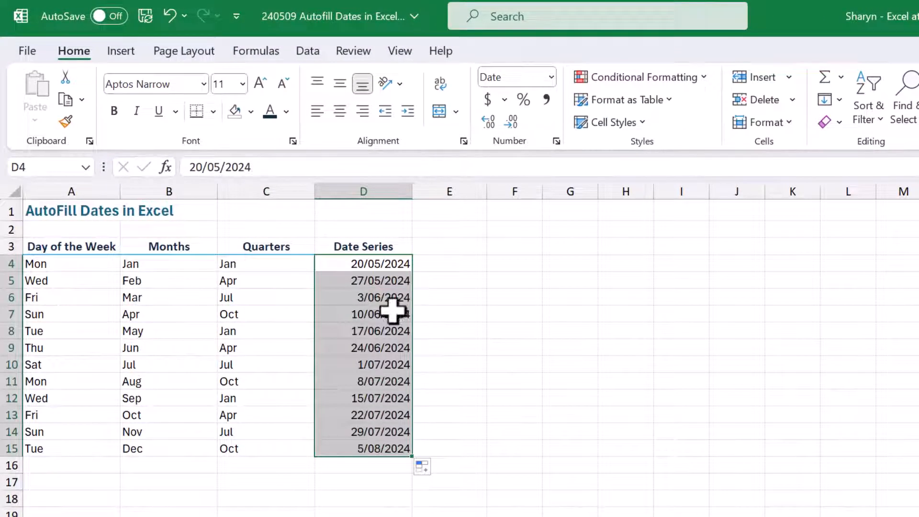
Clear the filled days, months, quarters and dates below the headings
{"action": "left_click", "coordinate": [363, 330]}
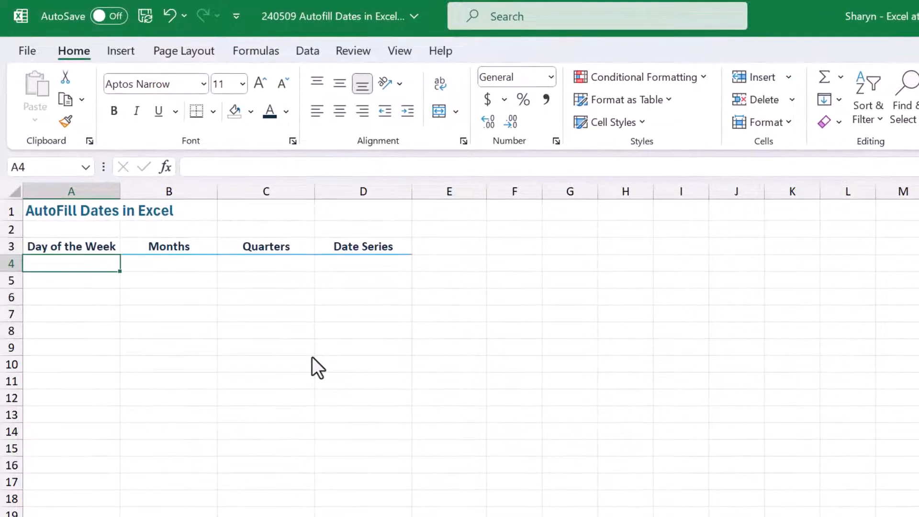
Enter Monday in A4 and fill successive day names down to A15
{"action": "type", "text": "Monday"}
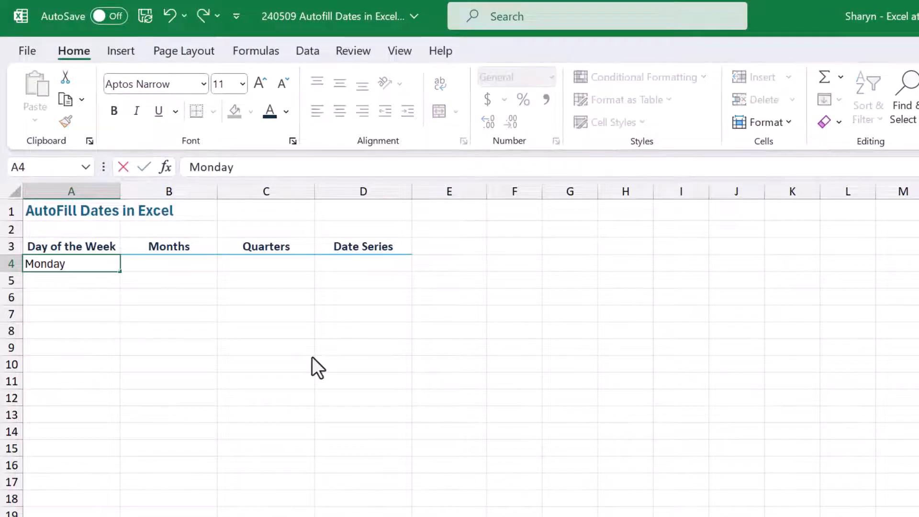
{"action": "key", "text": "Return"}
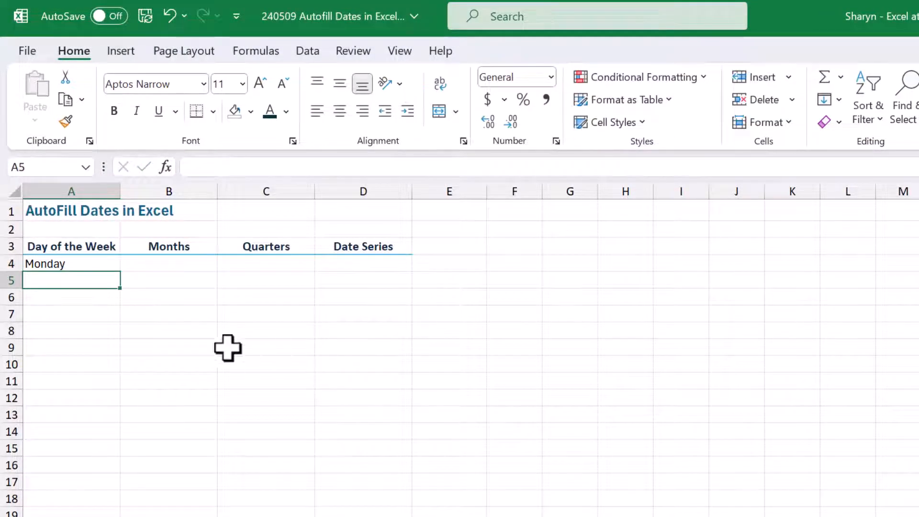
{"action": "left_click", "coordinate": [71, 264]}
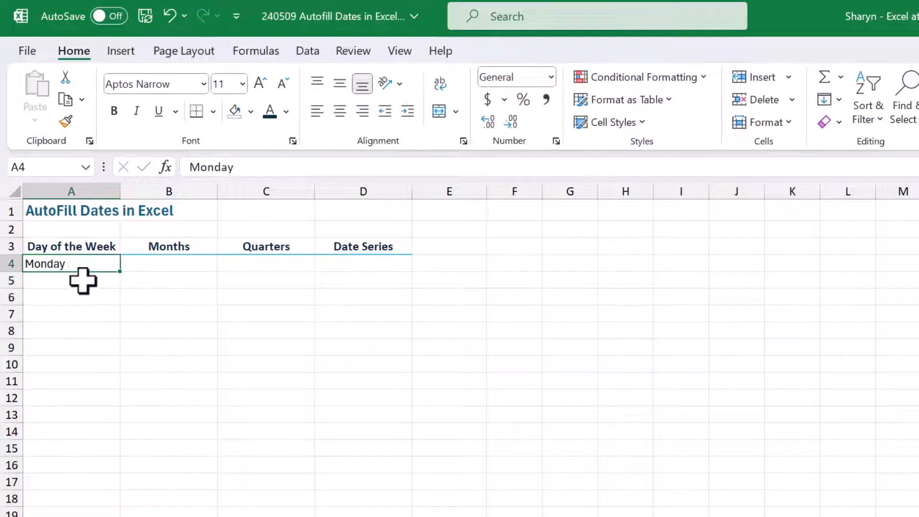
{"action": "mouse_move", "coordinate": [121, 284]}
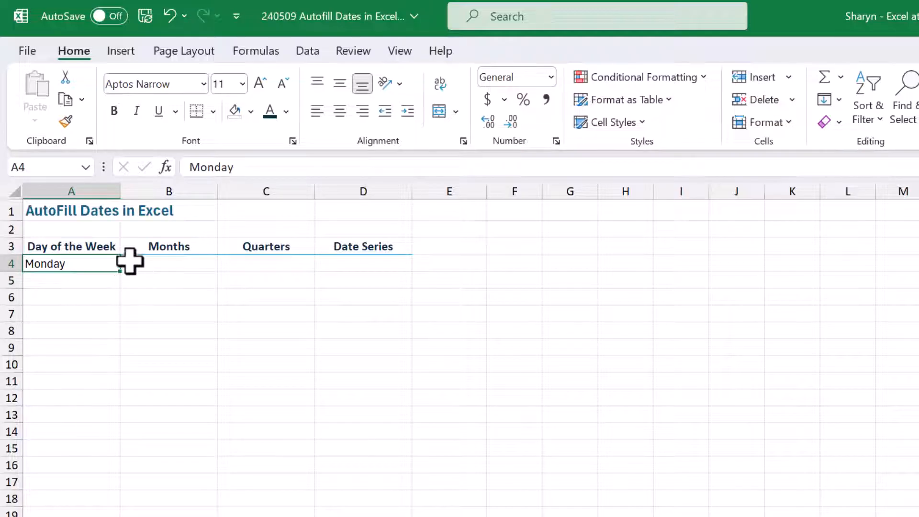
{"action": "mouse_move", "coordinate": [124, 273]}
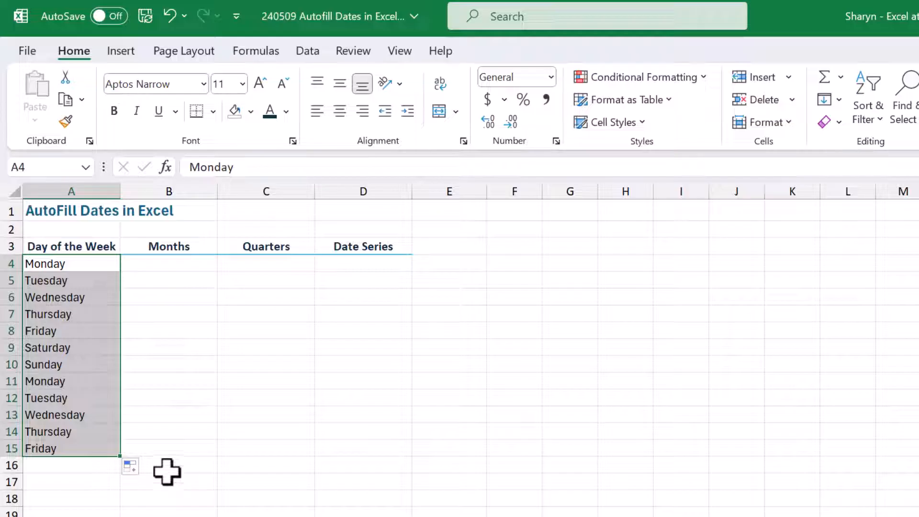
{"action": "mouse_move", "coordinate": [130, 469]}
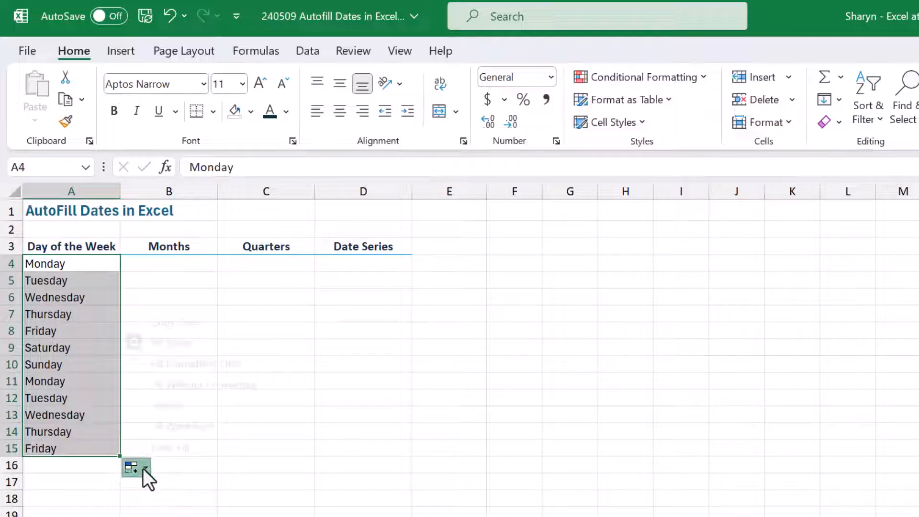
Try Fill Weekdays then Fill Days on the day names, then clear A4:A15
{"action": "left_click", "coordinate": [133, 467]}
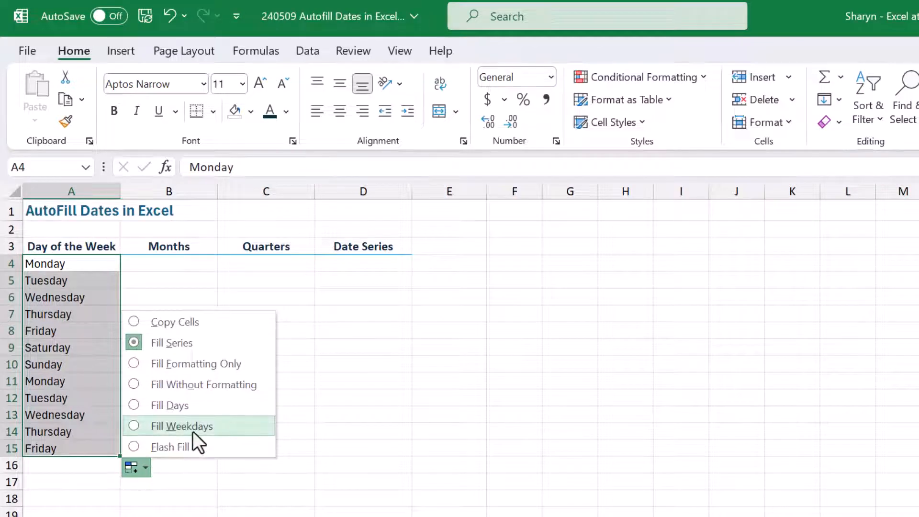
{"action": "left_click", "coordinate": [182, 425]}
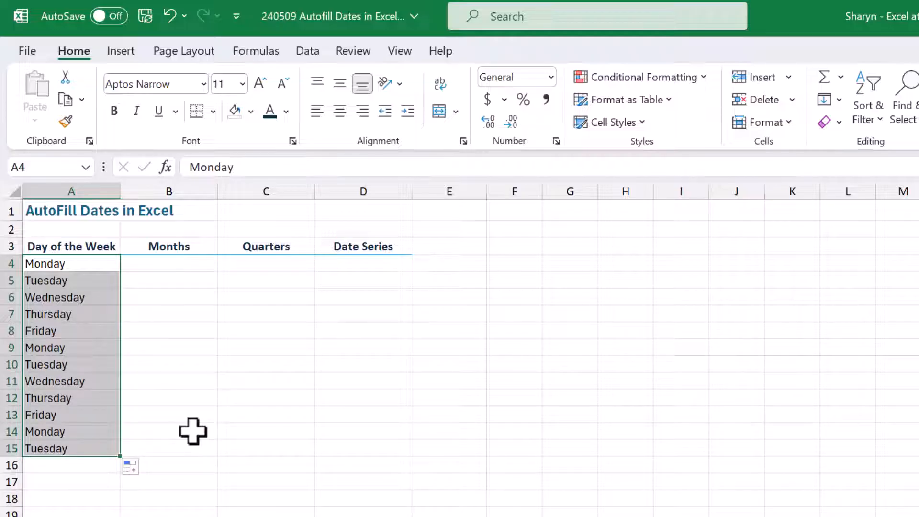
{"action": "left_click", "coordinate": [129, 467]}
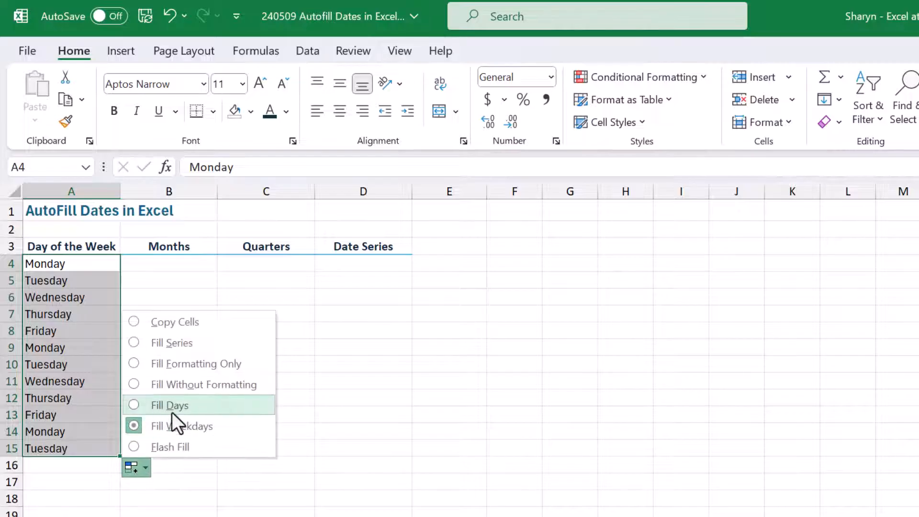
{"action": "left_click", "coordinate": [170, 405]}
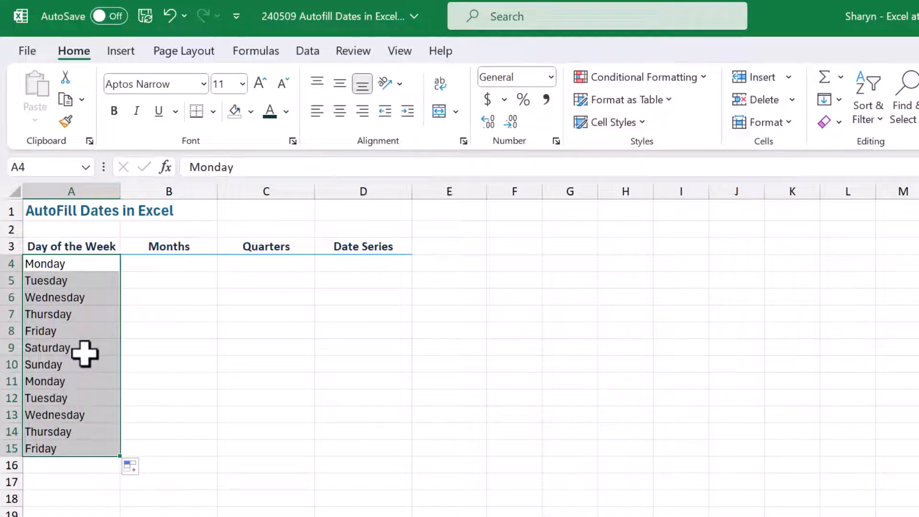
{"action": "left_click", "coordinate": [71, 347]}
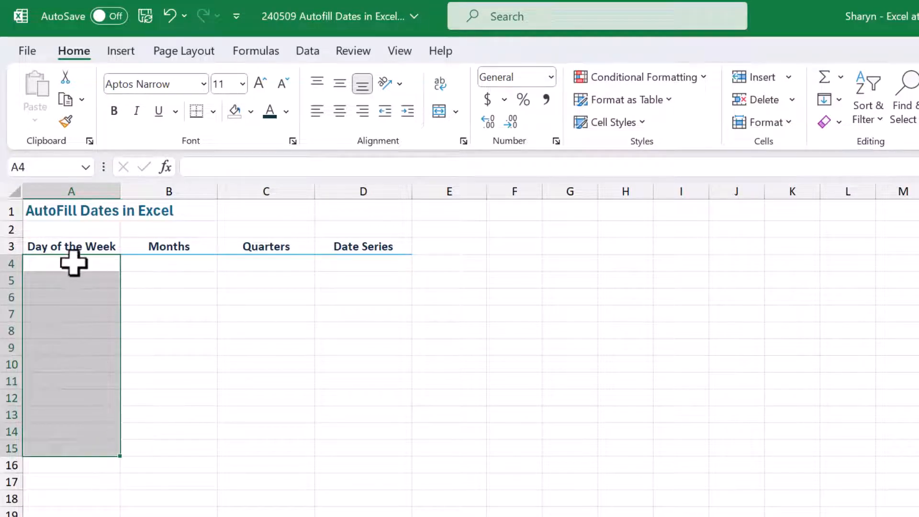
Enter Mon in A4 and fill abbreviated weekdays Mon–Fri only down to A15
{"action": "left_click", "coordinate": [72, 263]}
{"action": "type", "text": "Mon"}
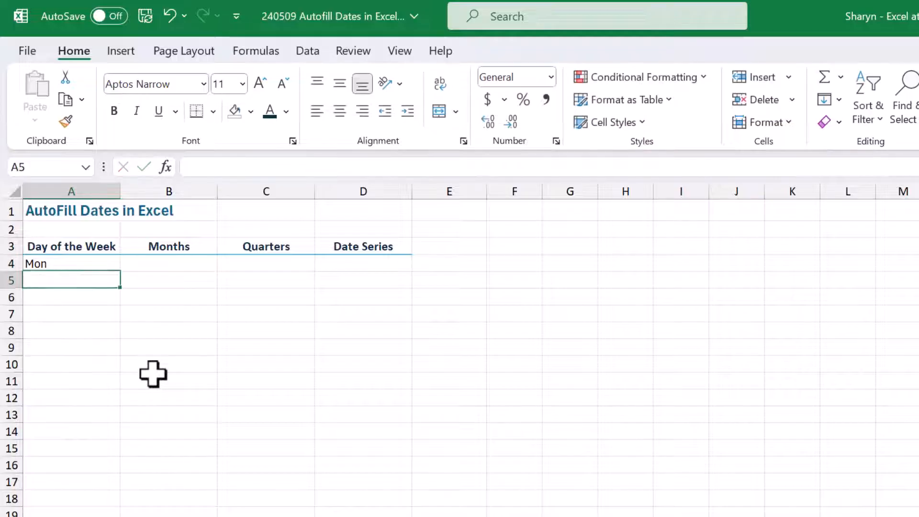
{"action": "left_click", "coordinate": [71, 263]}
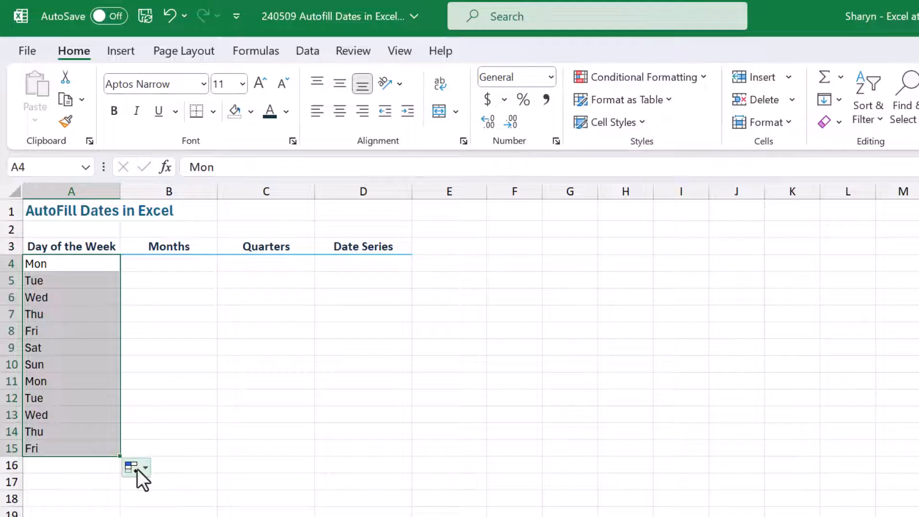
{"action": "left_click", "coordinate": [130, 467]}
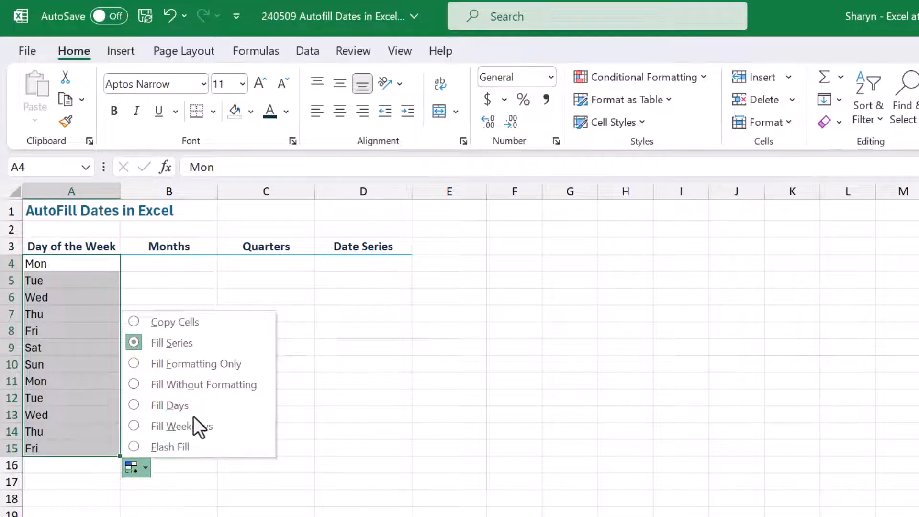
{"action": "left_click", "coordinate": [179, 426]}
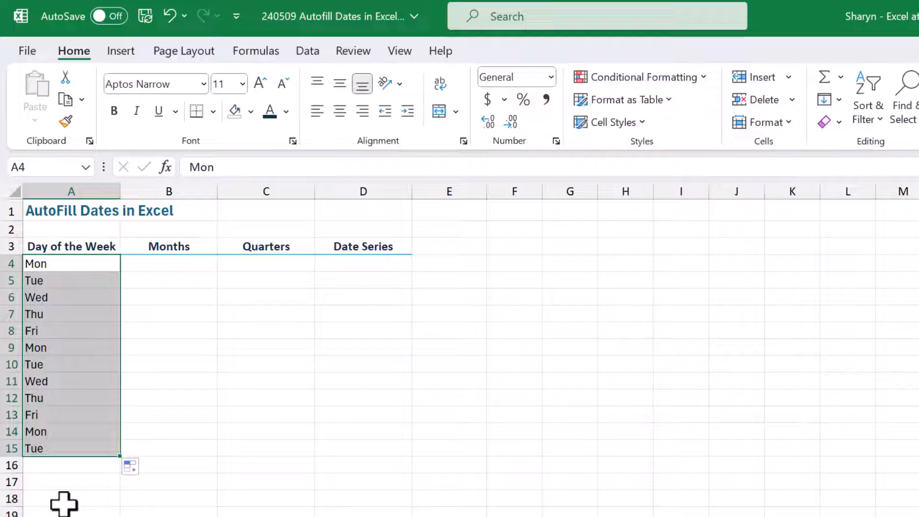
{"action": "left_click", "coordinate": [64, 280]}
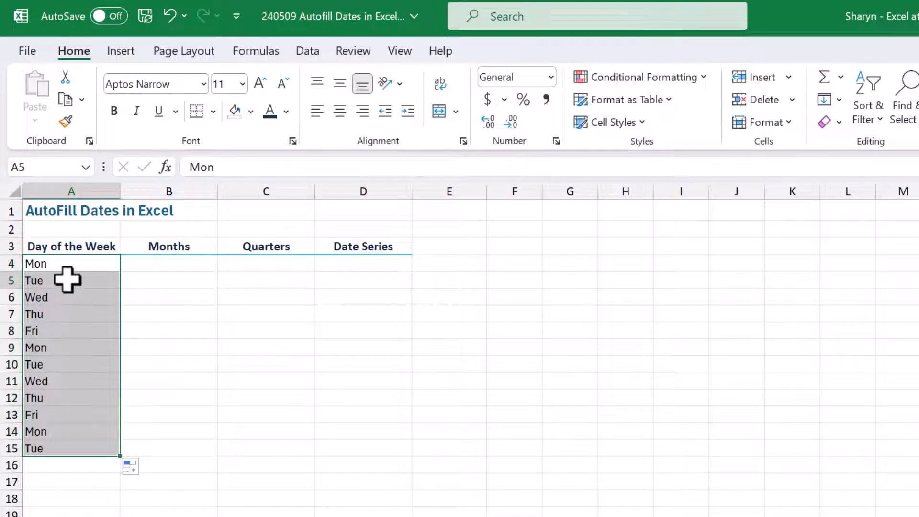
Build a Mon, Wed, Fri pattern and fill every second day down to A15
{"action": "key", "text": "Delete"}
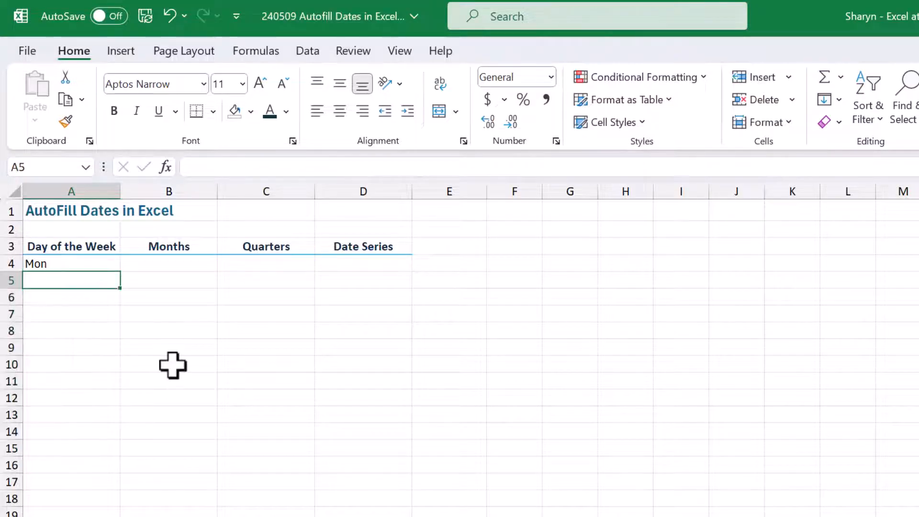
{"action": "type", "text": "Wed"}
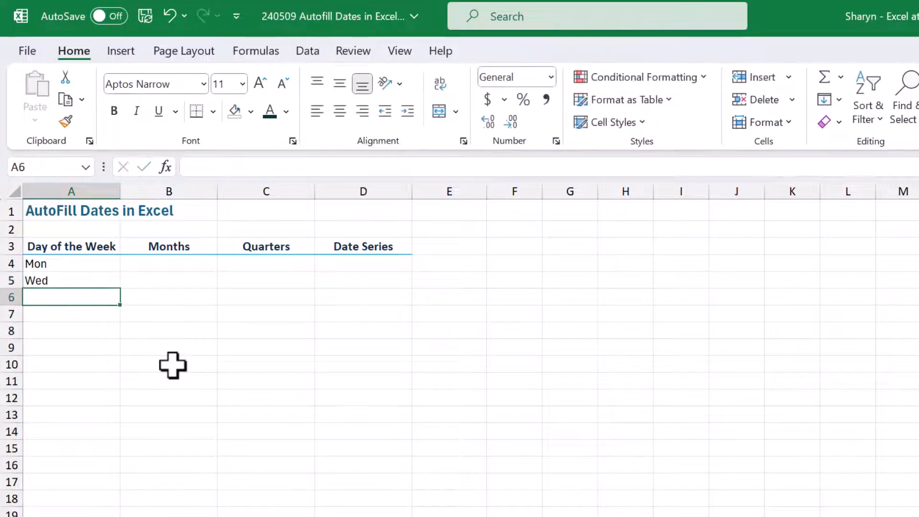
{"action": "type", "text": "Fri"}
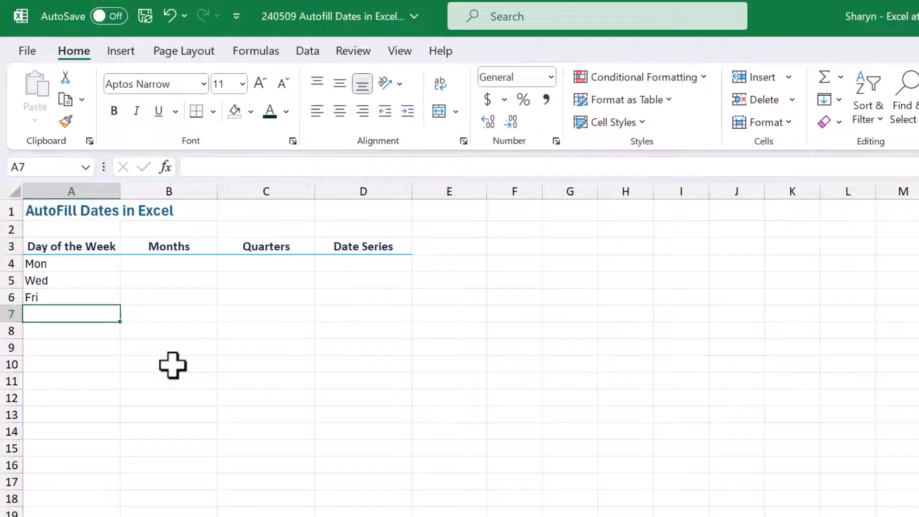
{"action": "left_click", "coordinate": [71, 263]}
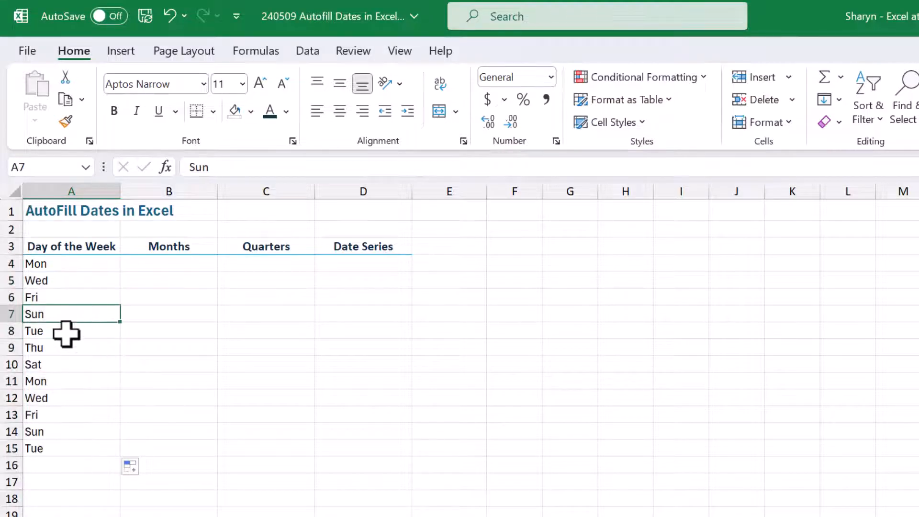
{"action": "mouse_move", "coordinate": [74, 427]}
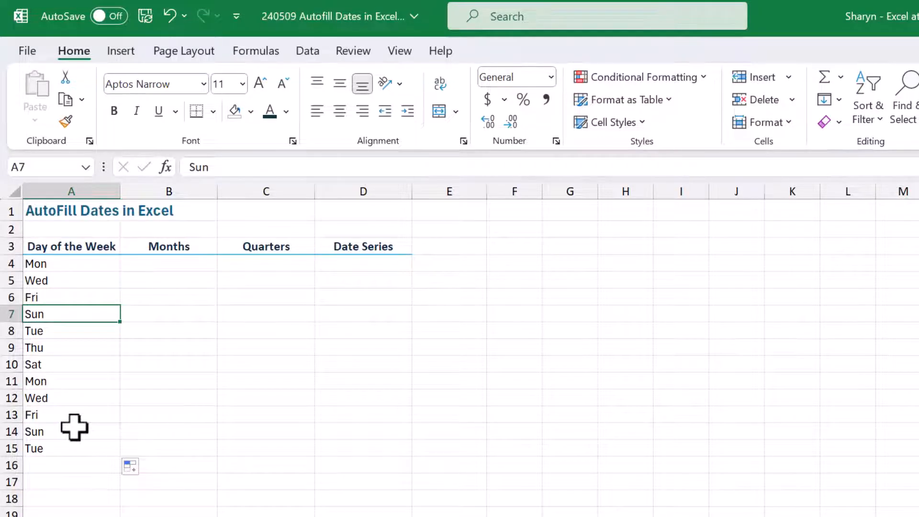
Replace January with Jan in B4 and fill Jan through Dec down to B15
{"action": "left_click", "coordinate": [168, 264]}
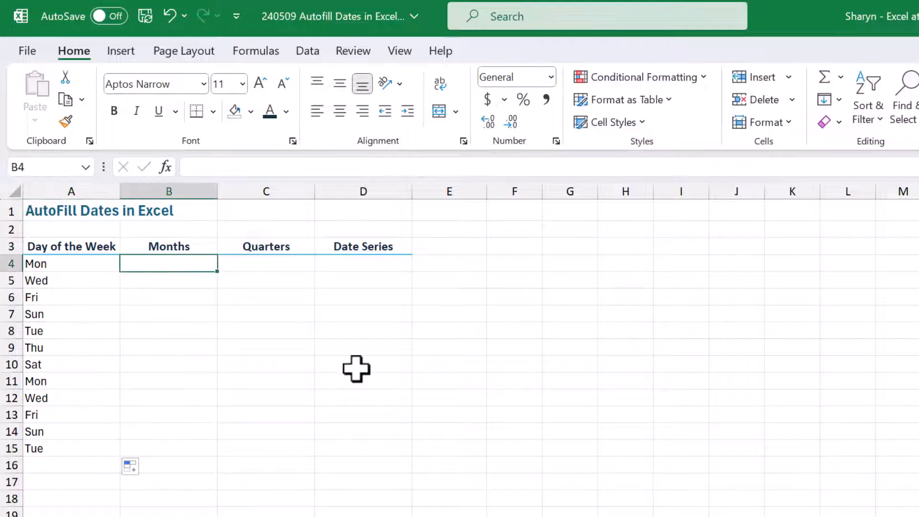
{"action": "type", "text": "January"}
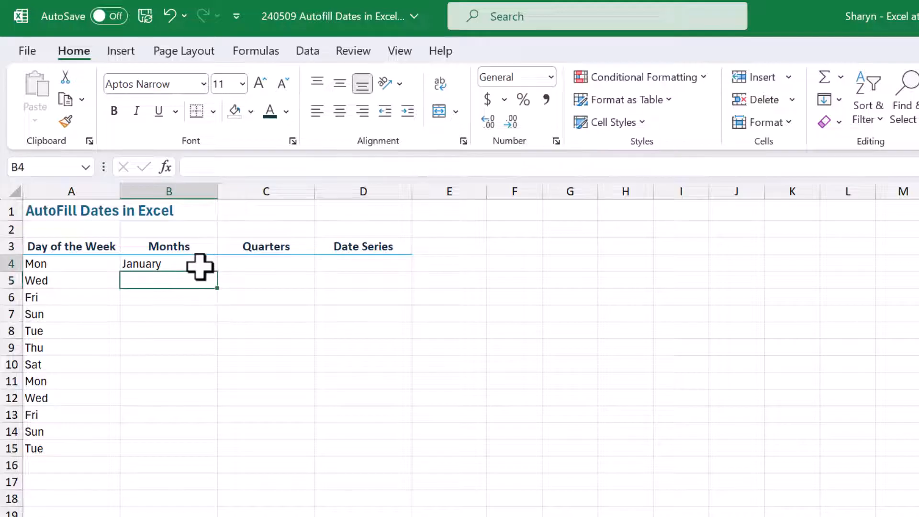
{"action": "left_click", "coordinate": [169, 263]}
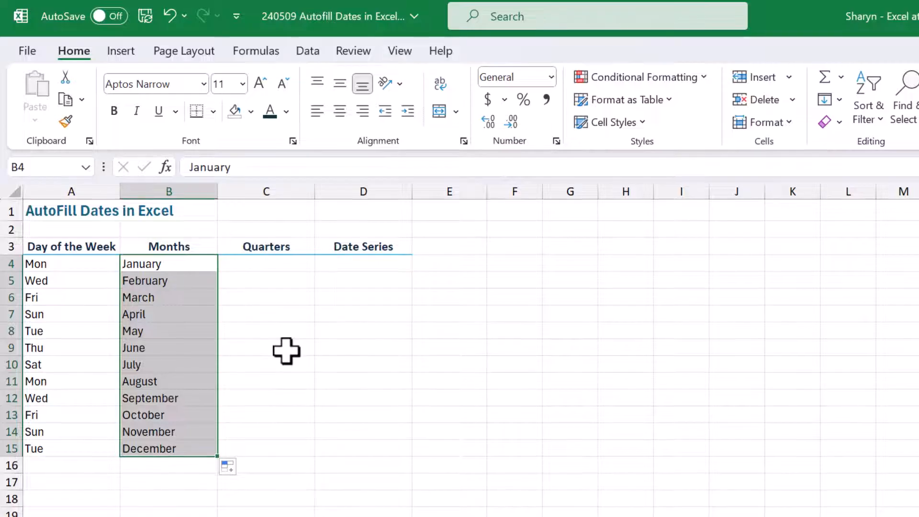
{"action": "key", "text": "Delete"}
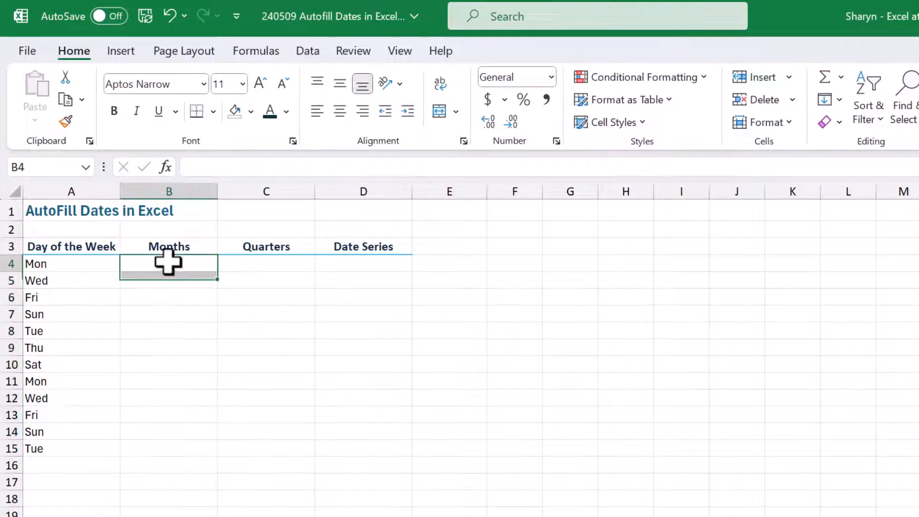
{"action": "type", "text": "Jan"}
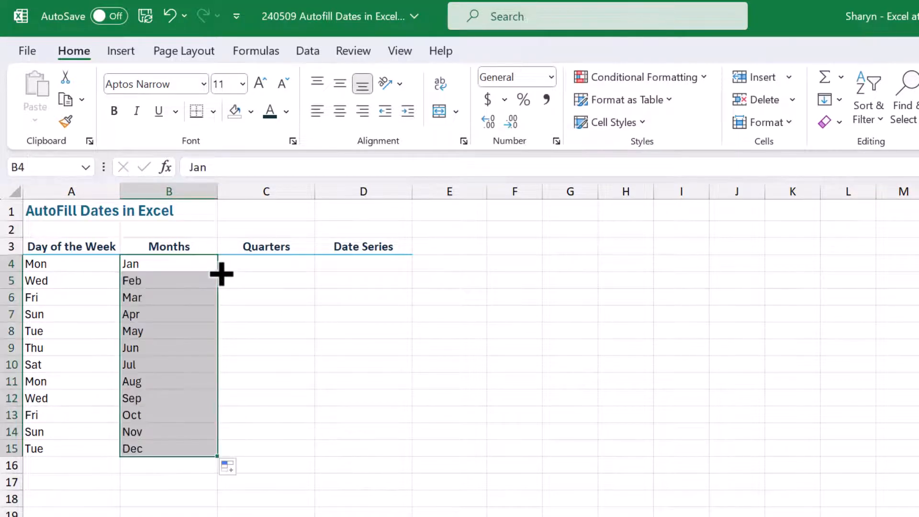
{"action": "mouse_move", "coordinate": [158, 427]}
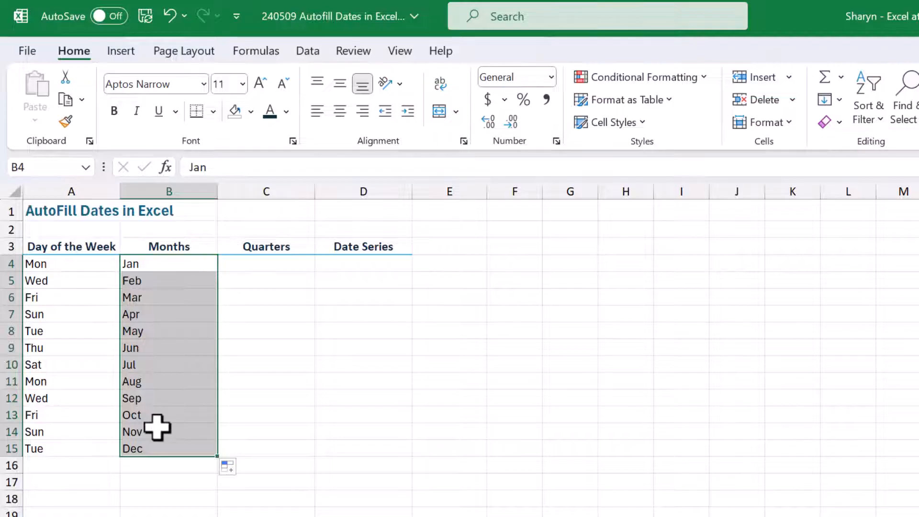
{"action": "mouse_move", "coordinate": [252, 437]}
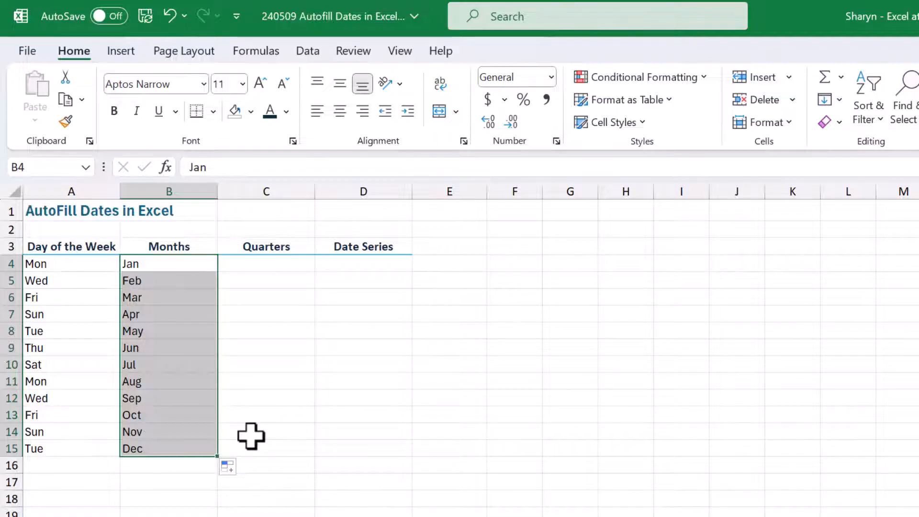
{"action": "mouse_move", "coordinate": [271, 265]}
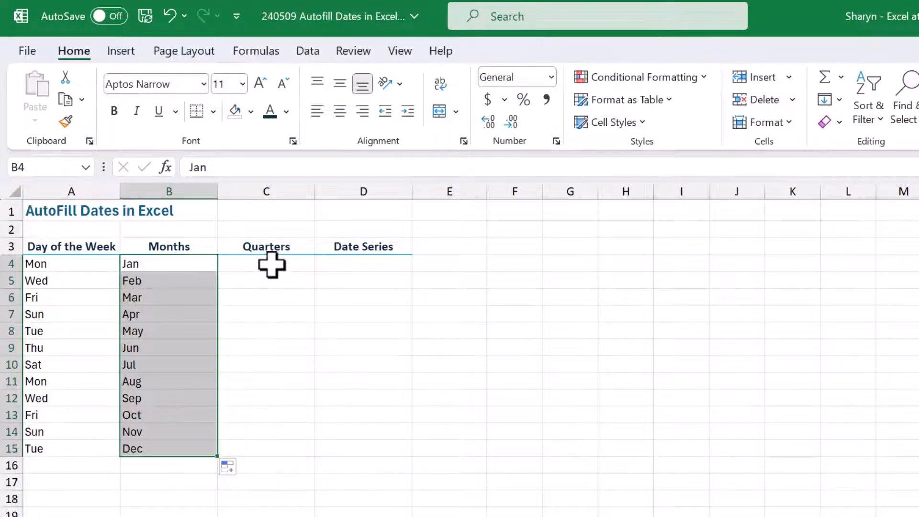
Enter Jan and Apr in C4:C5 and fill quarterly months down to C15
{"action": "left_click", "coordinate": [266, 264]}
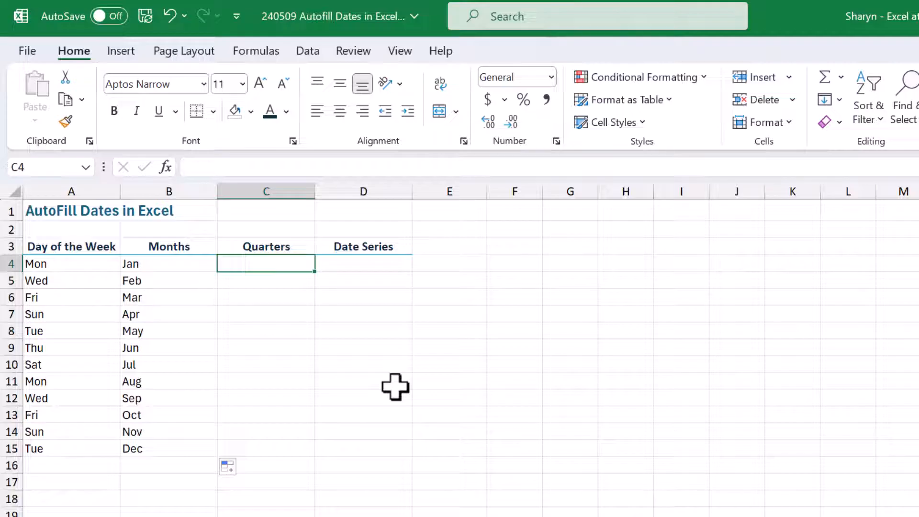
{"action": "type", "text": "Jan"}
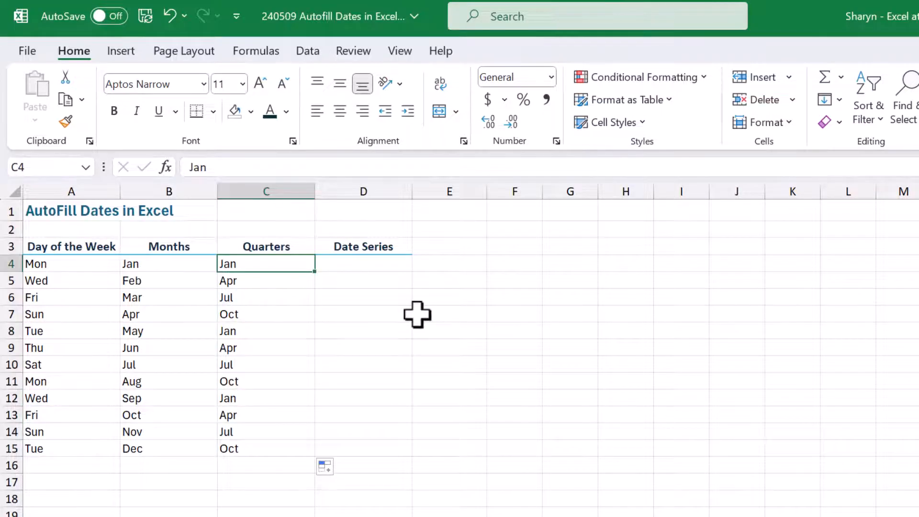
{"action": "mouse_move", "coordinate": [363, 264]}
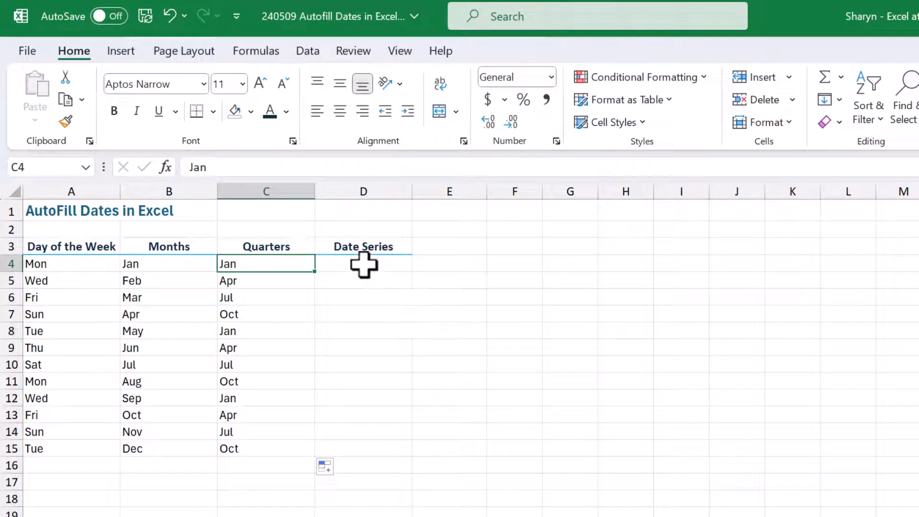
Enter 20/05/2024 and 27/05/2024 in D4:D5 and fill weekly dates to D15
{"action": "left_click", "coordinate": [362, 263]}
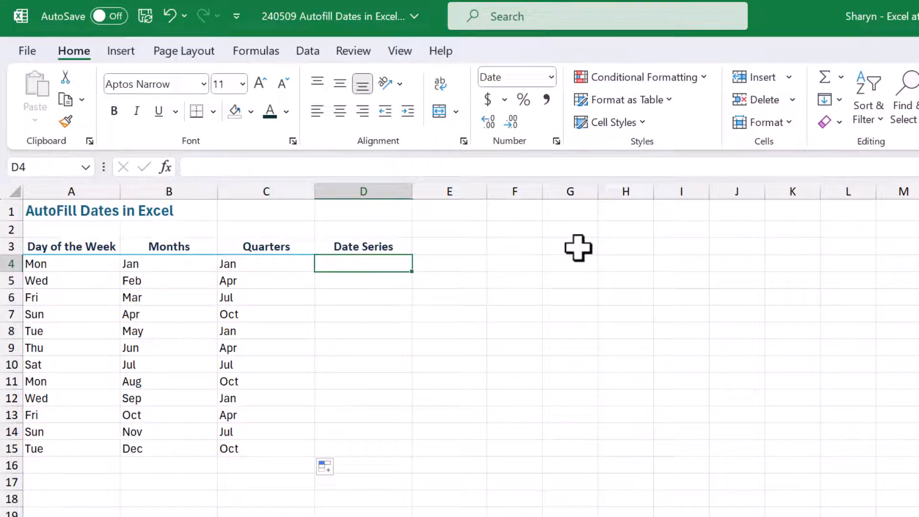
{"action": "type", "text": "20/0"}
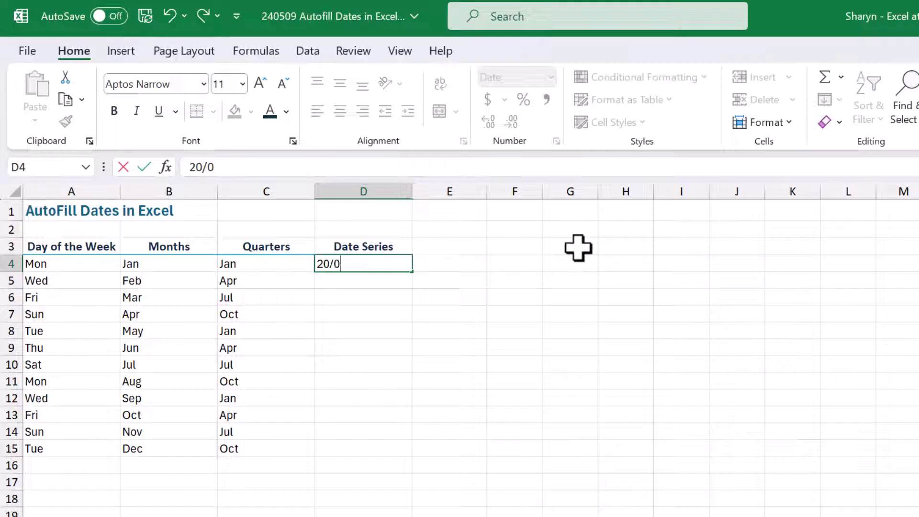
{"action": "type", "text": "5/2024"}
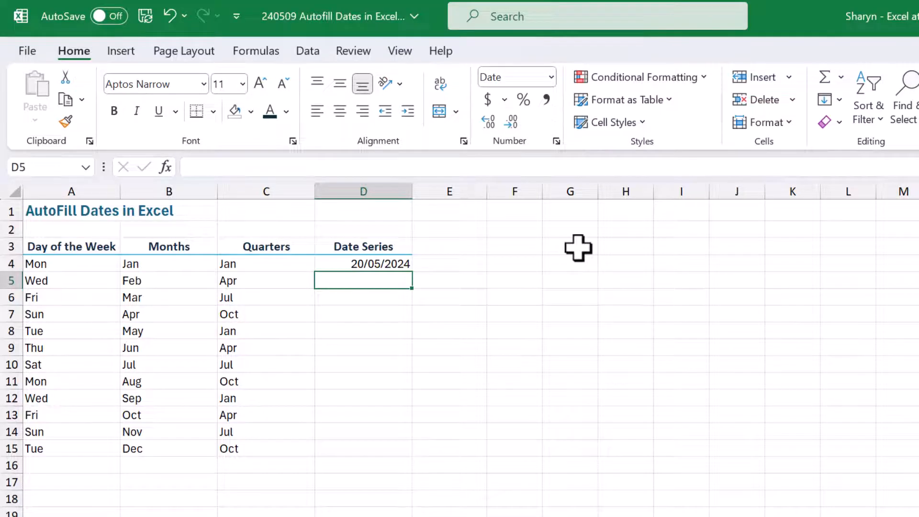
{"action": "type", "text": "27/0"}
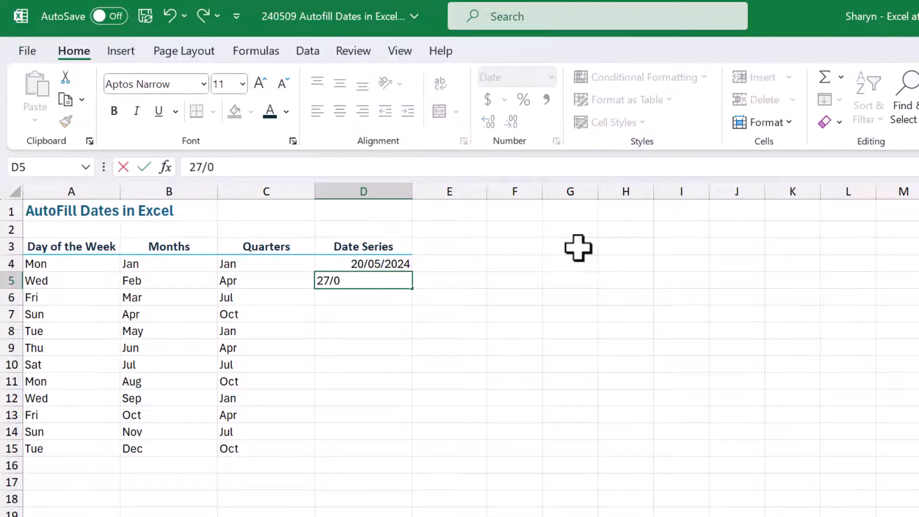
{"action": "type", "text": "5/2024"}
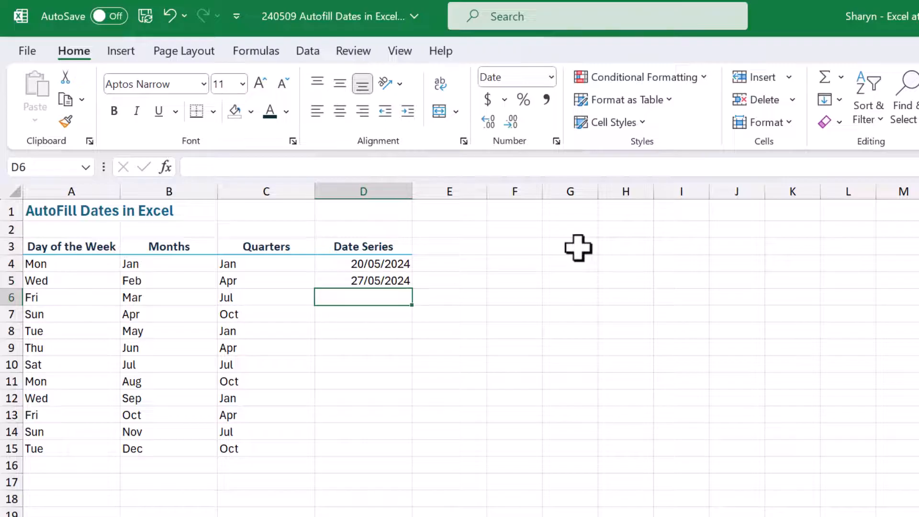
{"action": "mouse_move", "coordinate": [380, 264]}
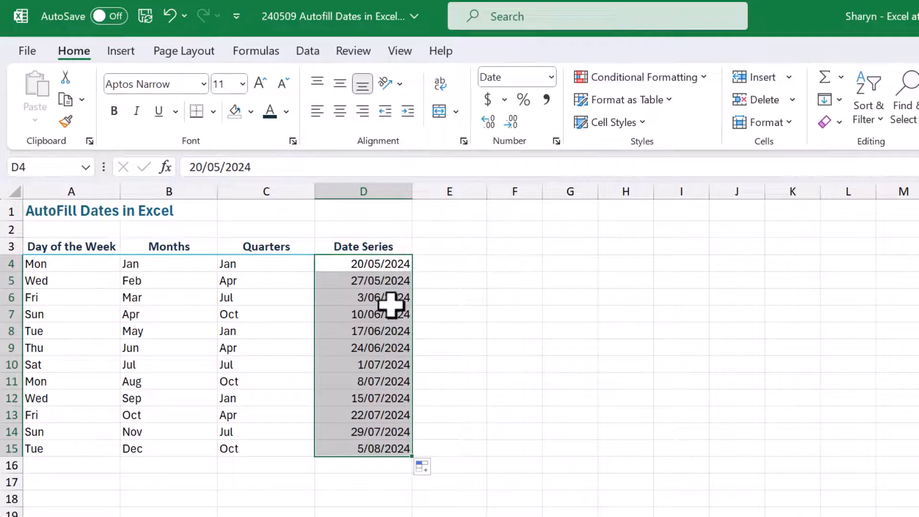
Switch the Date Series to Fill Months, alternating 20th and 27th from May to October 2024
{"action": "left_click", "coordinate": [362, 314]}
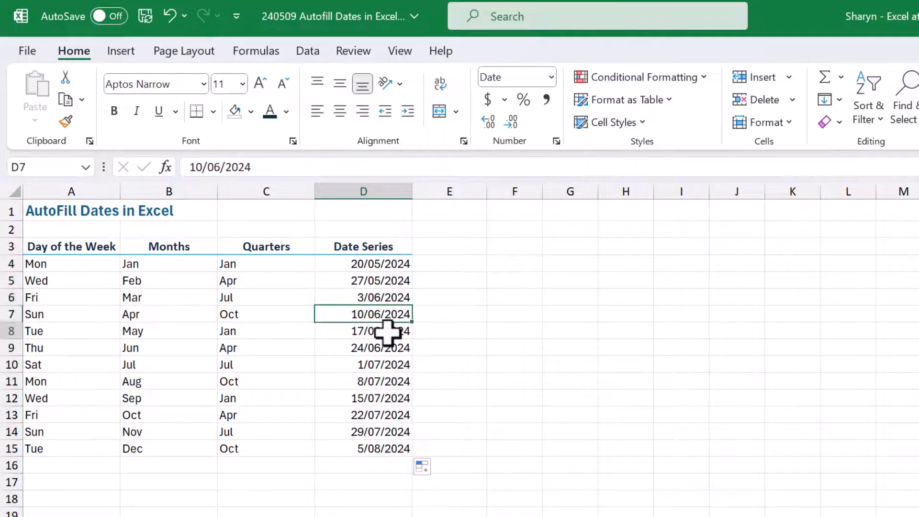
{"action": "left_click", "coordinate": [362, 330]}
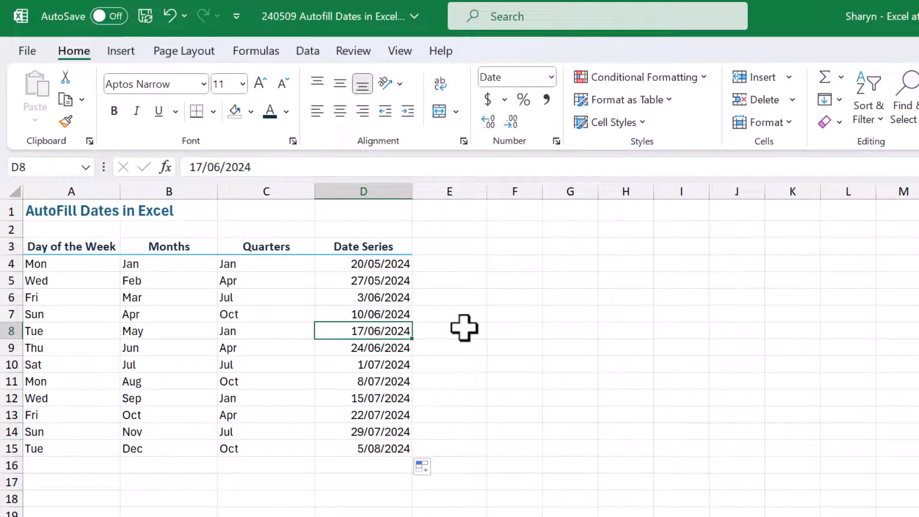
{"action": "left_click", "coordinate": [422, 467]}
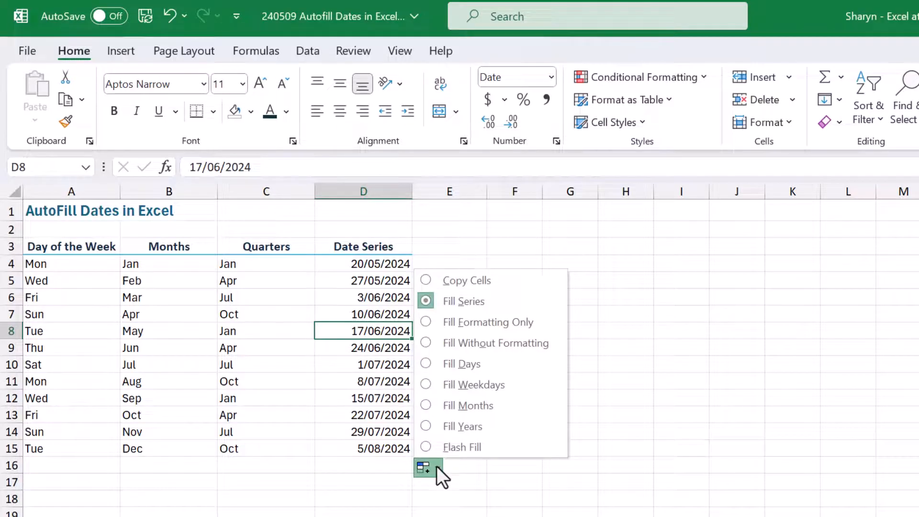
{"action": "mouse_move", "coordinate": [461, 447]}
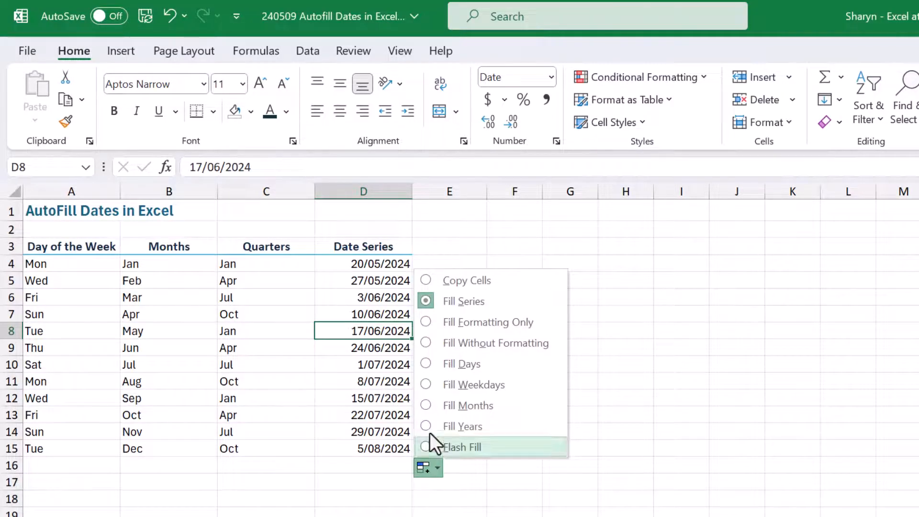
{"action": "mouse_move", "coordinate": [466, 405]}
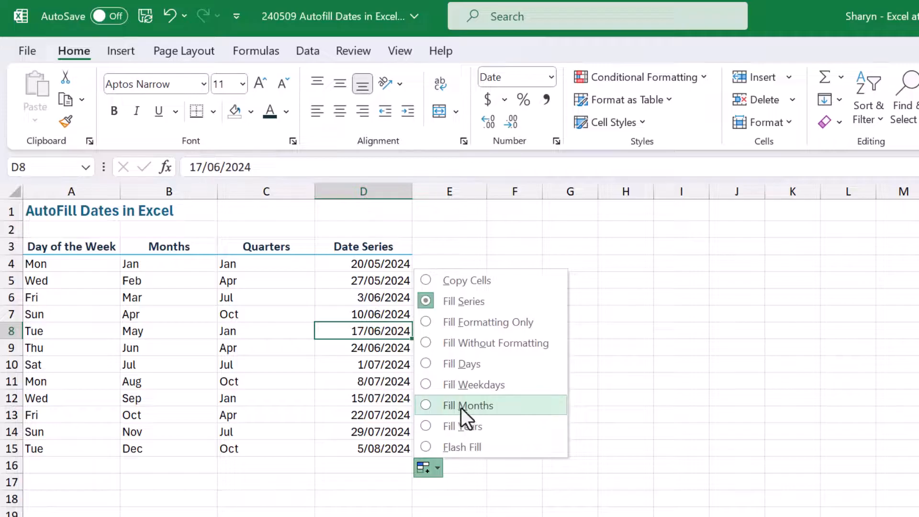
{"action": "left_click", "coordinate": [468, 405]}
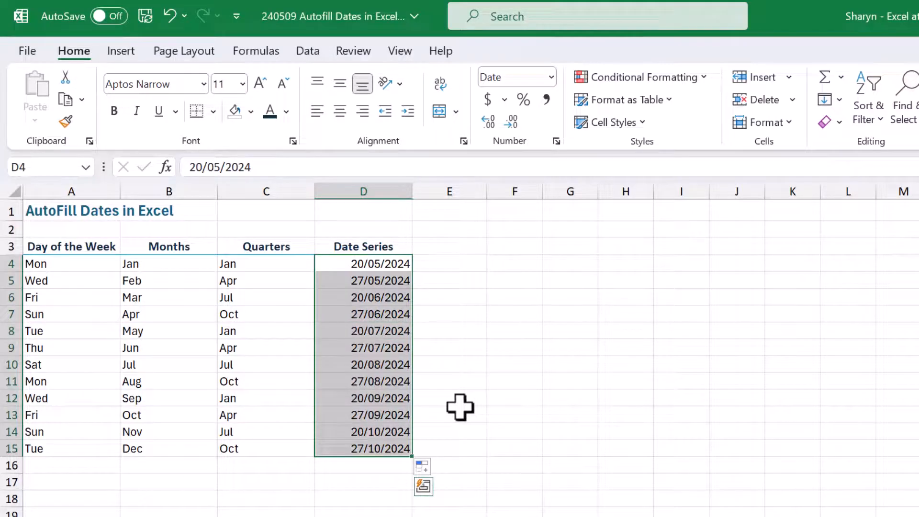
{"action": "mouse_move", "coordinate": [390, 287]}
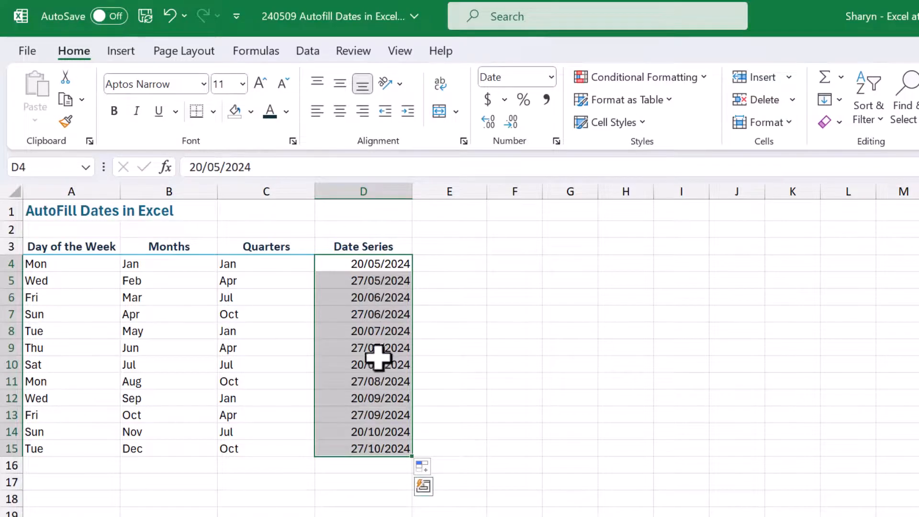
Refill from 20/05/2024 alone stepping by month, then by year through 20/05/2031
{"action": "left_click", "coordinate": [363, 263]}
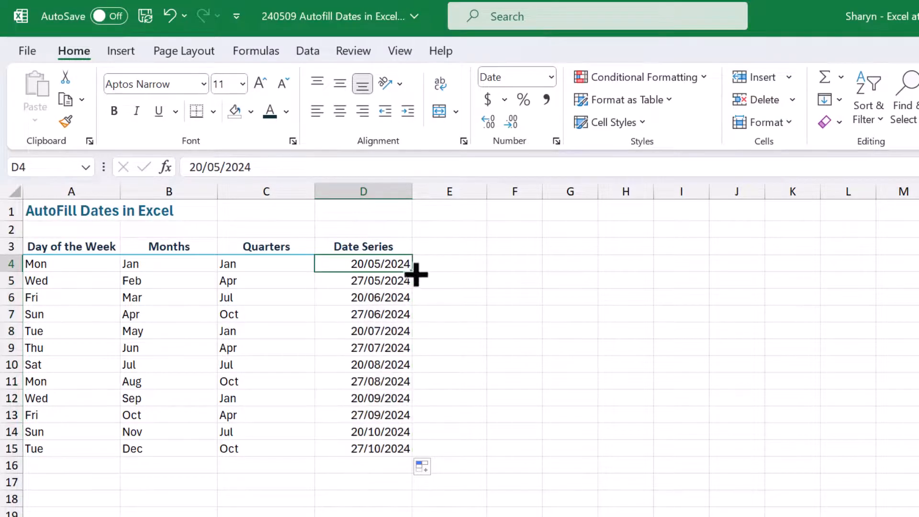
{"action": "left_click", "coordinate": [421, 466]}
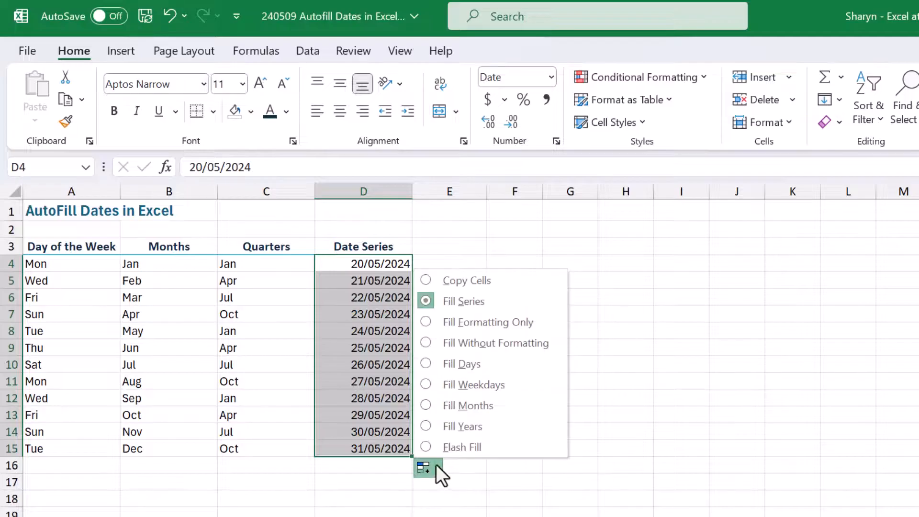
{"action": "left_click", "coordinate": [468, 405]}
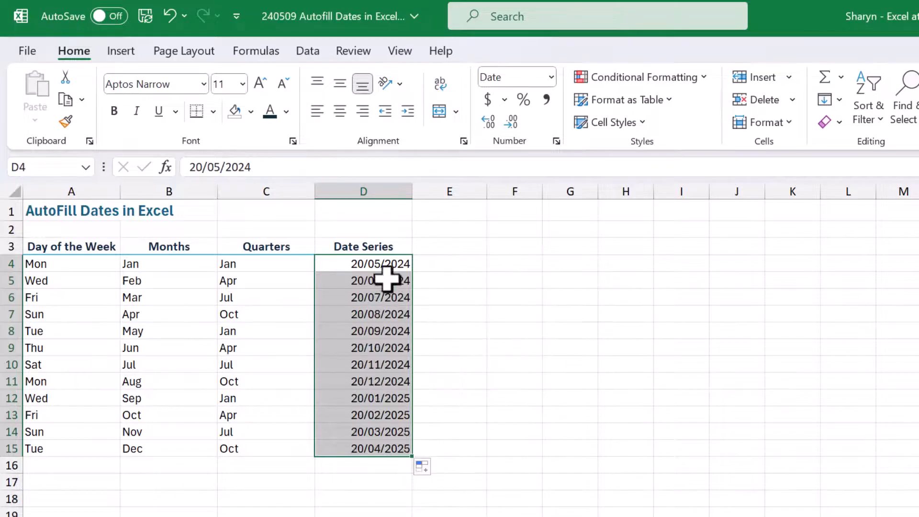
{"action": "mouse_move", "coordinate": [447, 430]}
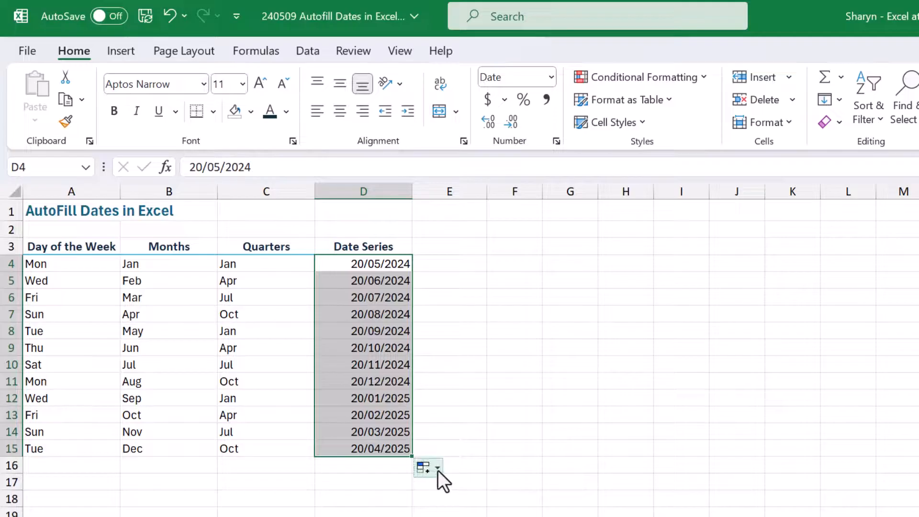
{"action": "left_click", "coordinate": [437, 468]}
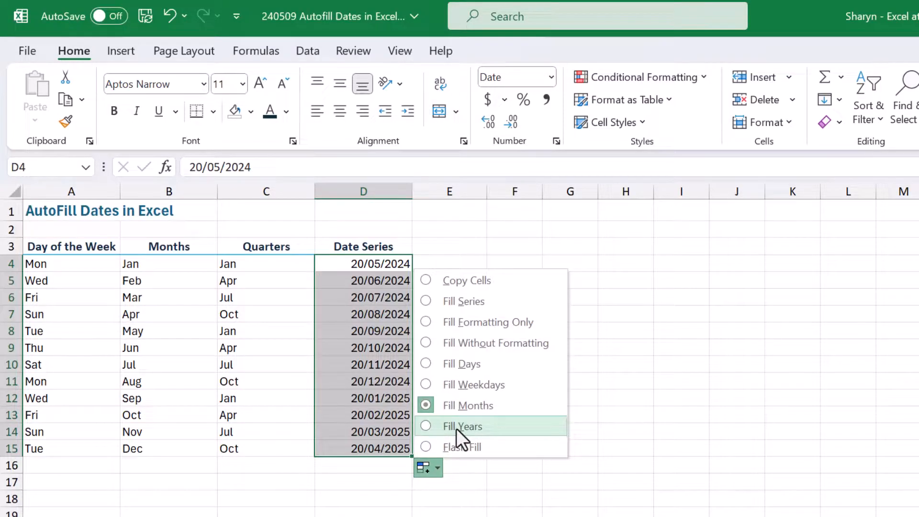
{"action": "left_click", "coordinate": [462, 426]}
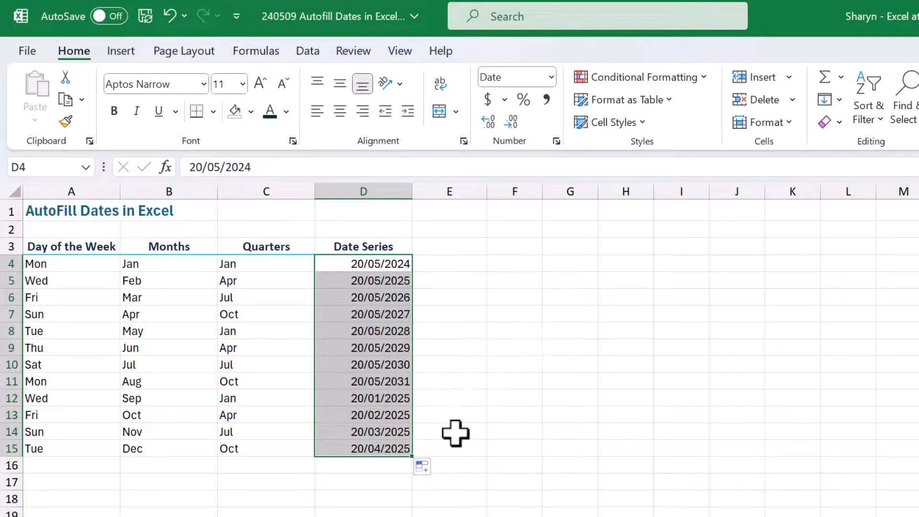